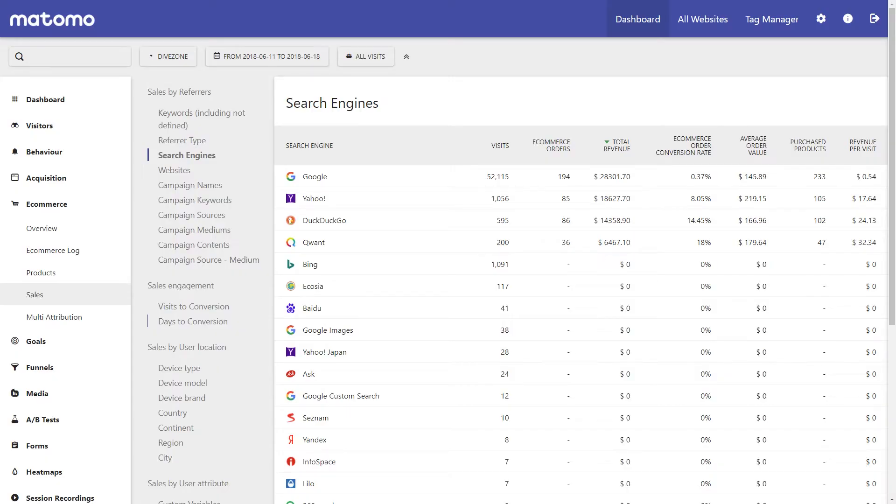
pyautogui.moveTo(324, 220)
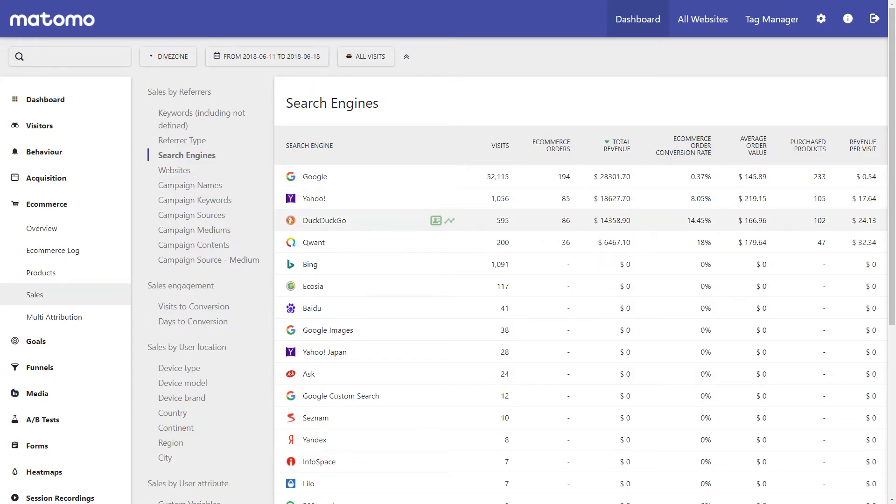
# - View the Visitor Log for DuckDuckGo visits, down to the Stuttgart visit's 12 actions and $89 order
pyautogui.click(436, 220)
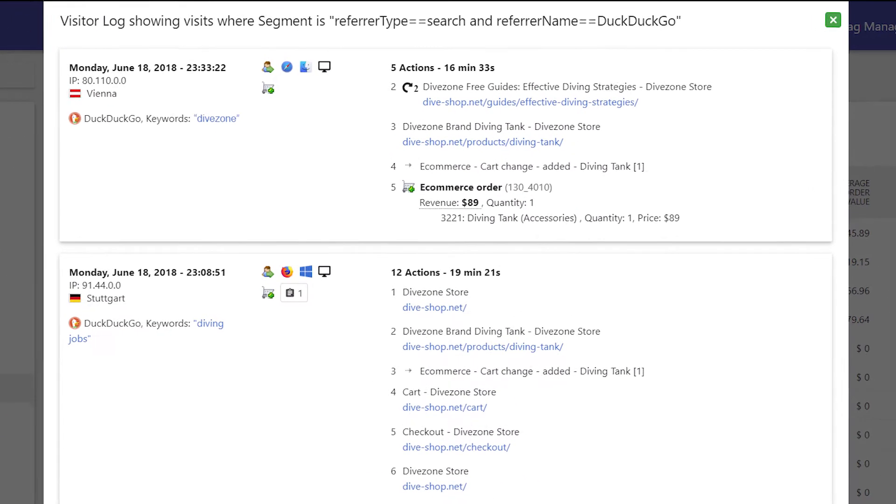
pyautogui.scroll(-3)
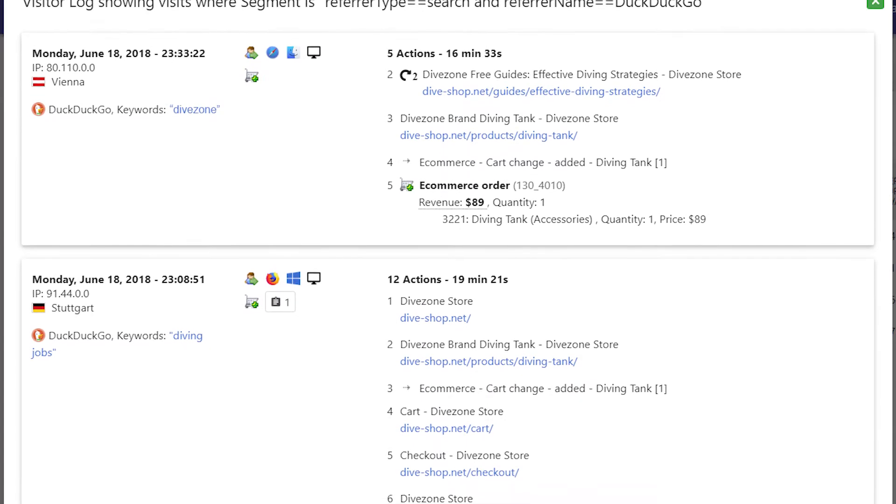
pyautogui.scroll(-3)
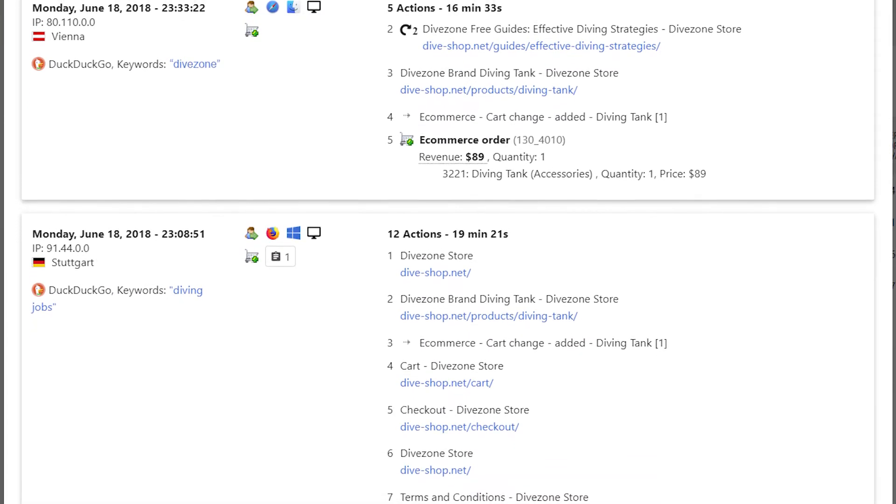
pyautogui.scroll(-3)
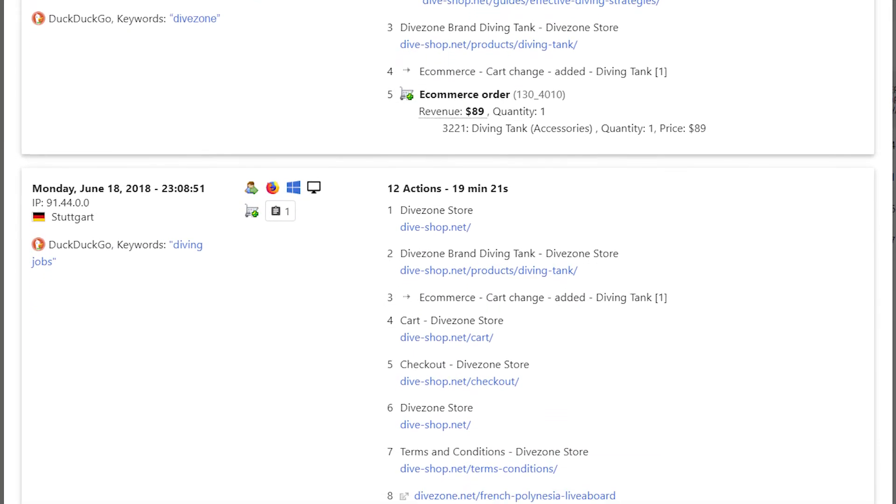
pyautogui.scroll(-3)
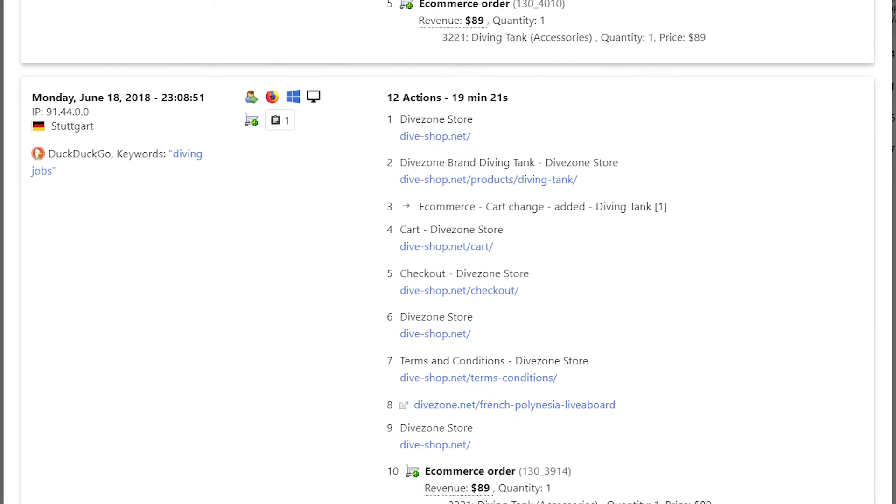
# - In Ecommerce Multi Attribution, set Attribution Model 1 to First Interaction
pyautogui.click(53, 317)
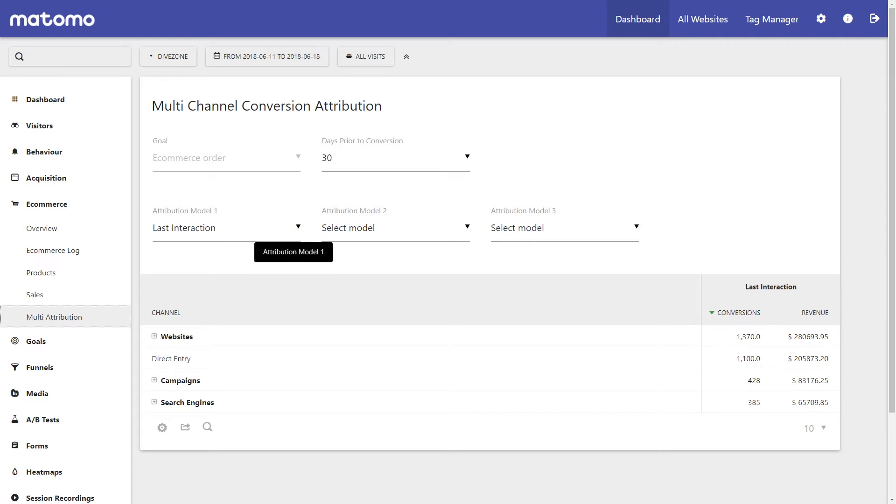
pyautogui.click(225, 227)
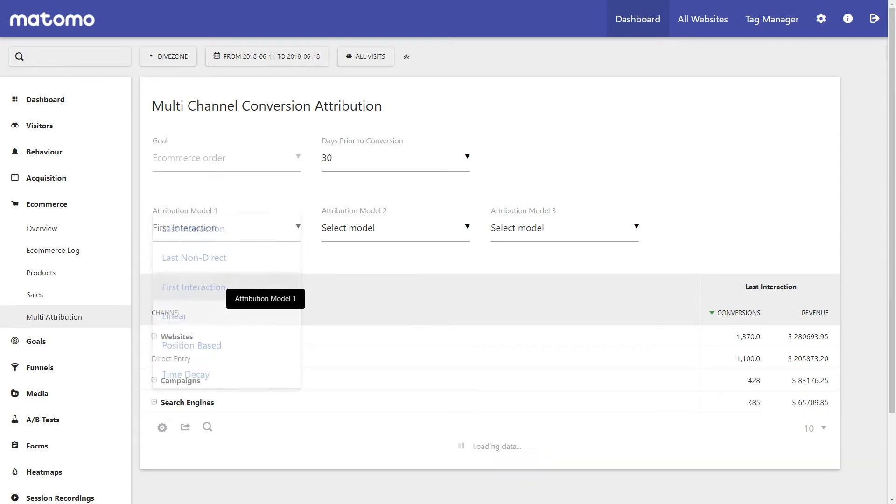
pyautogui.click(193, 287)
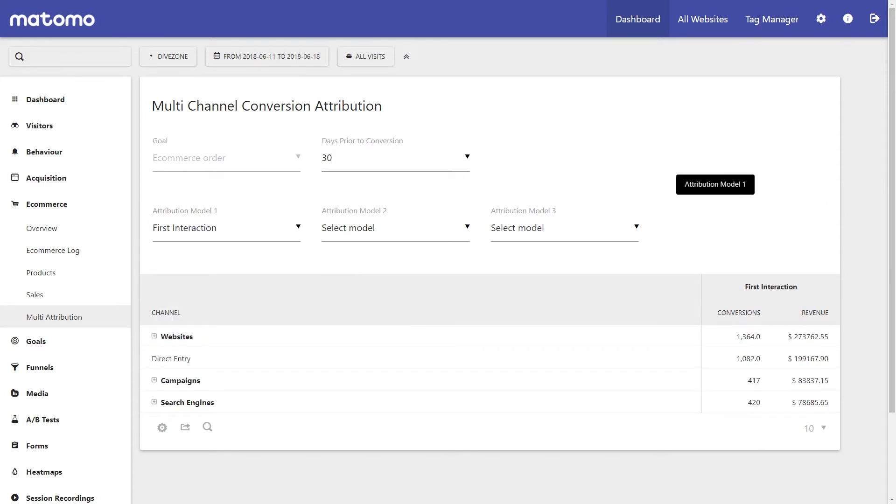
# - Set Model 2 to Last Interaction and Model 3 to Linear for a three-way comparison
pyautogui.click(394, 227)
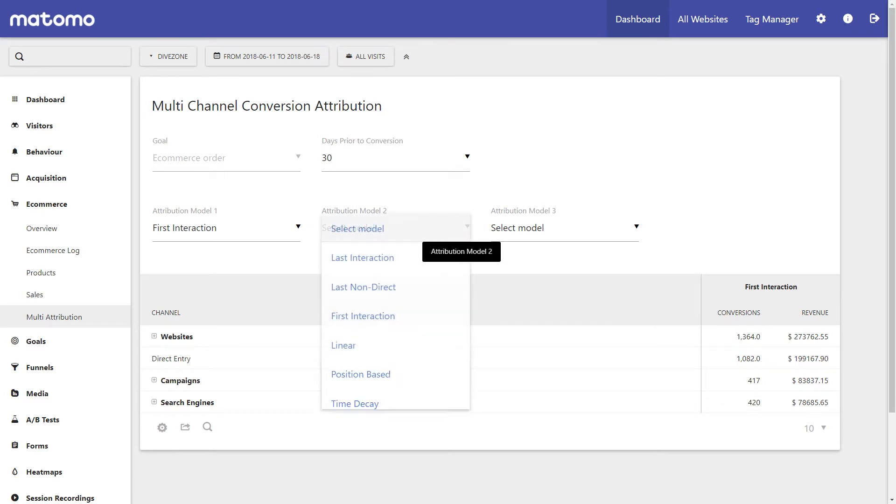
pyautogui.click(362, 258)
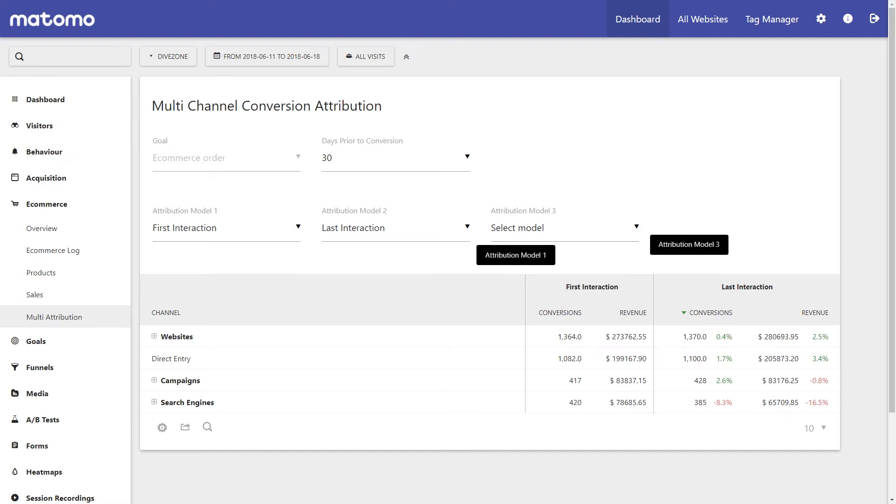
pyautogui.click(563, 228)
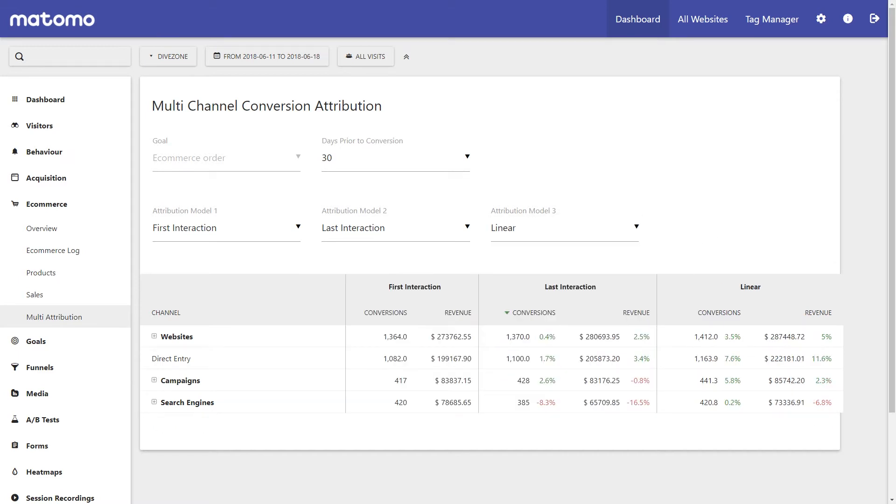
# - Expand Websites and Campaigns into individual referrer sites and campaign names across all three models
pyautogui.scroll(-3)
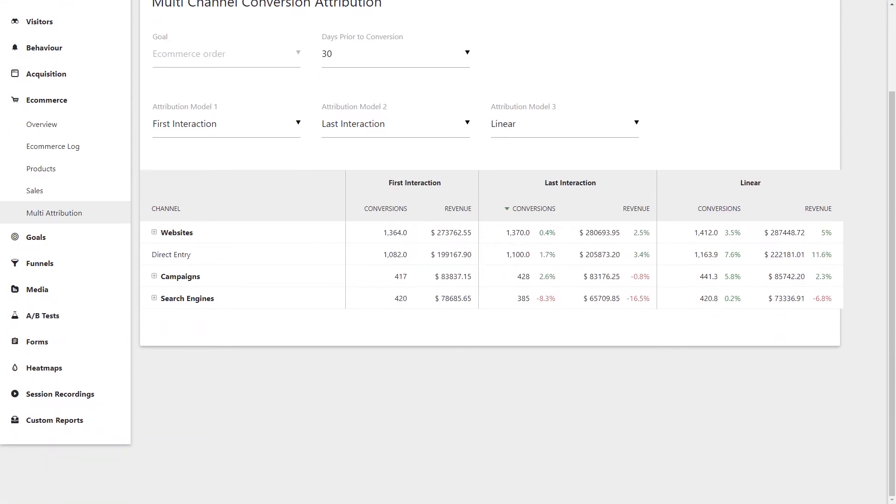
pyautogui.moveTo(186, 298)
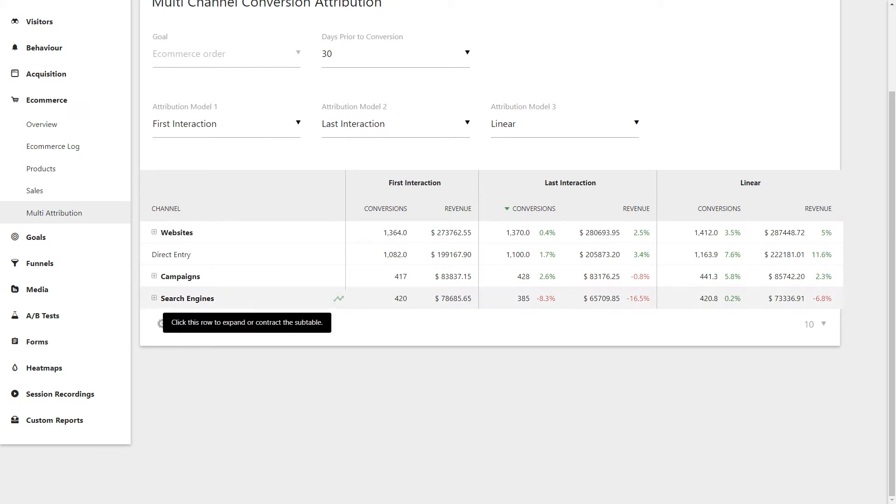
pyautogui.click(186, 297)
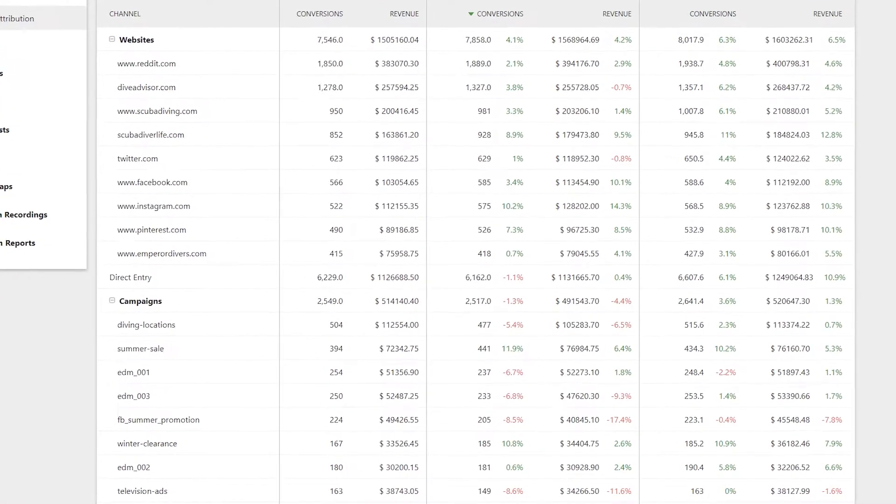
pyautogui.scroll(-3)
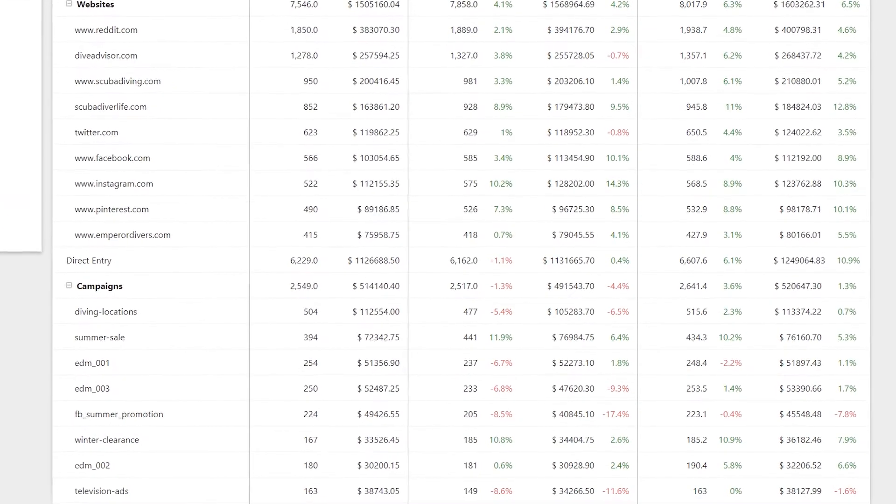
pyautogui.scroll(-3)
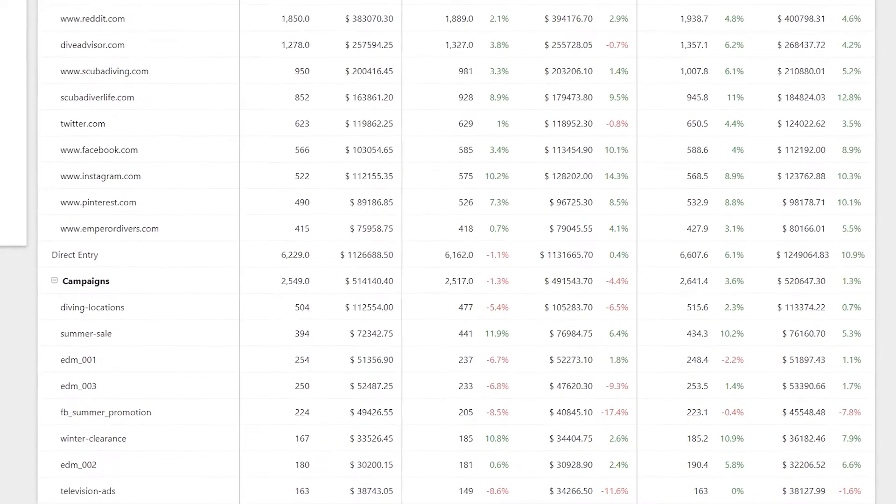